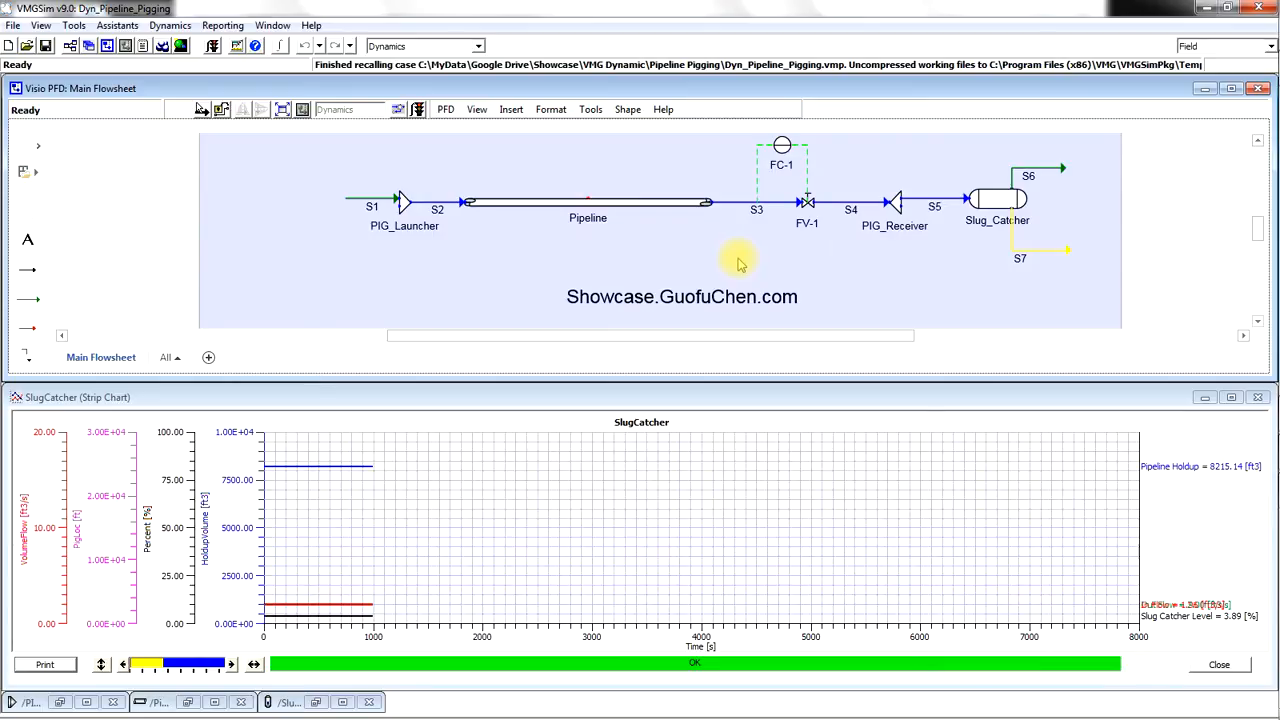
{"action": "mouse_move", "coordinate": [740, 262]}
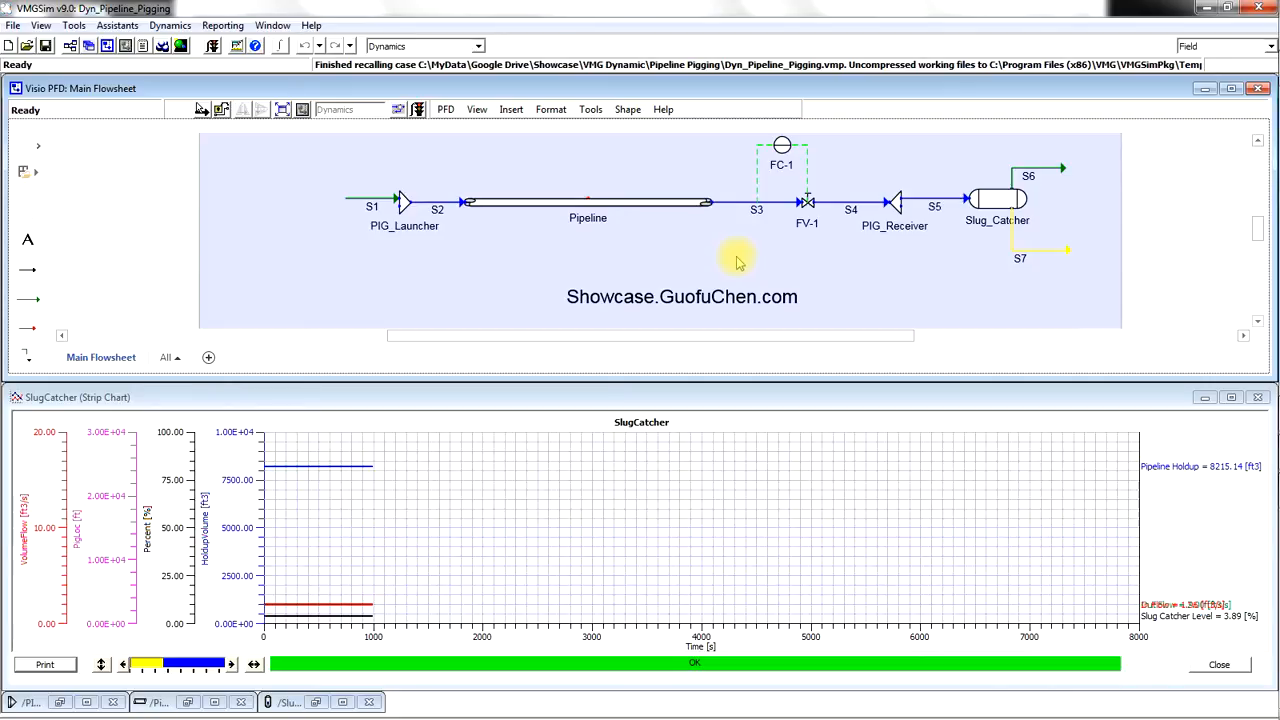
{"action": "mouse_move", "coordinate": [445, 280]}
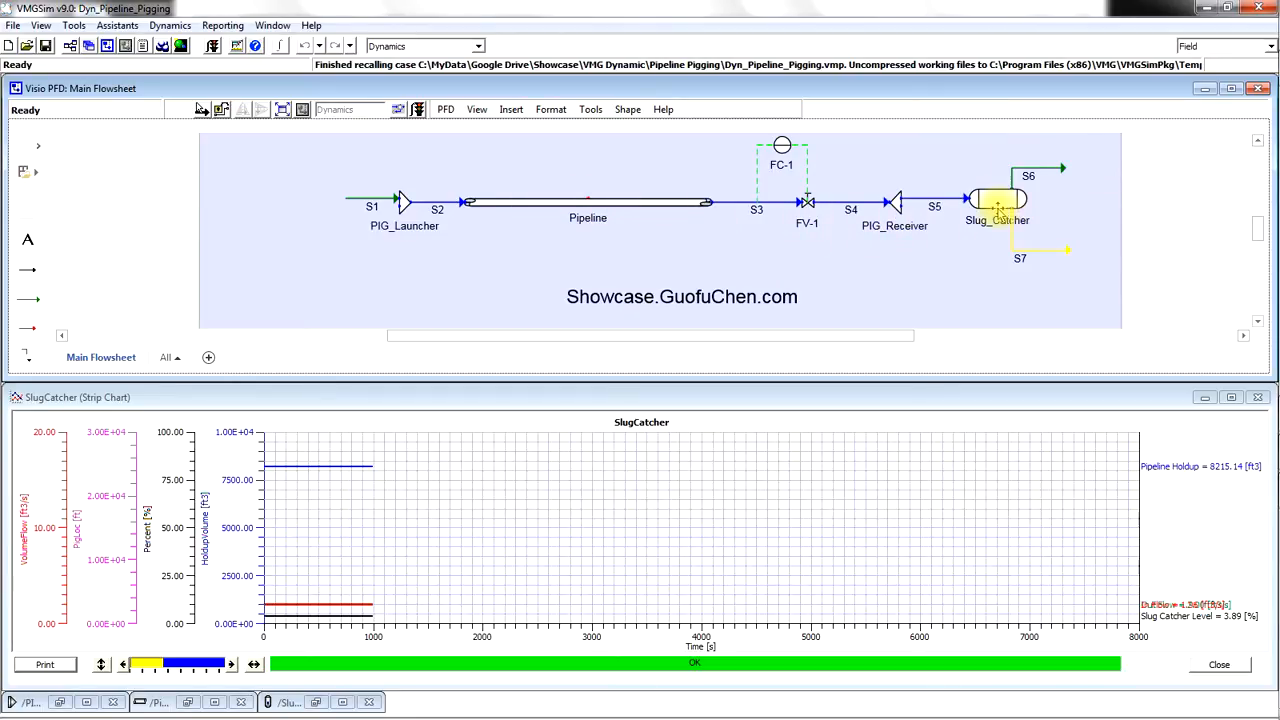
Review the slug catcher's data view and the pipeline's section profile before pigging.
{"action": "double_click", "coordinate": [997, 198]}
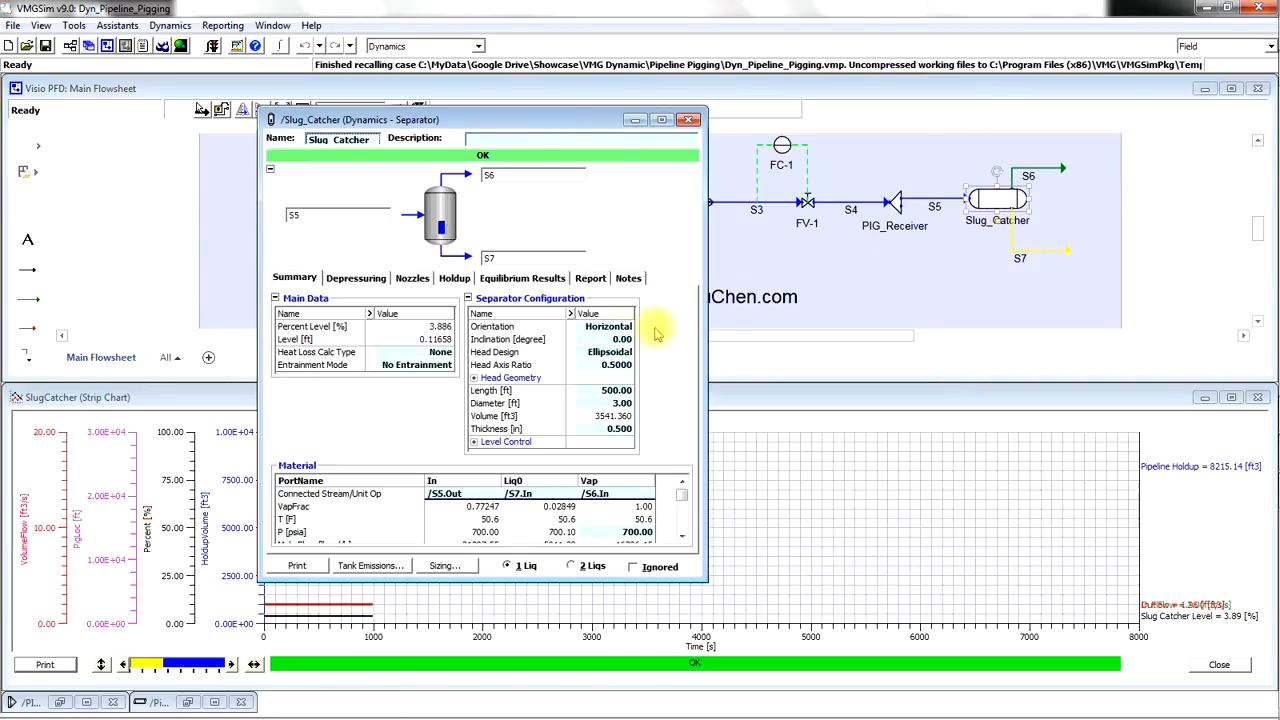
{"action": "mouse_move", "coordinate": [570, 338]}
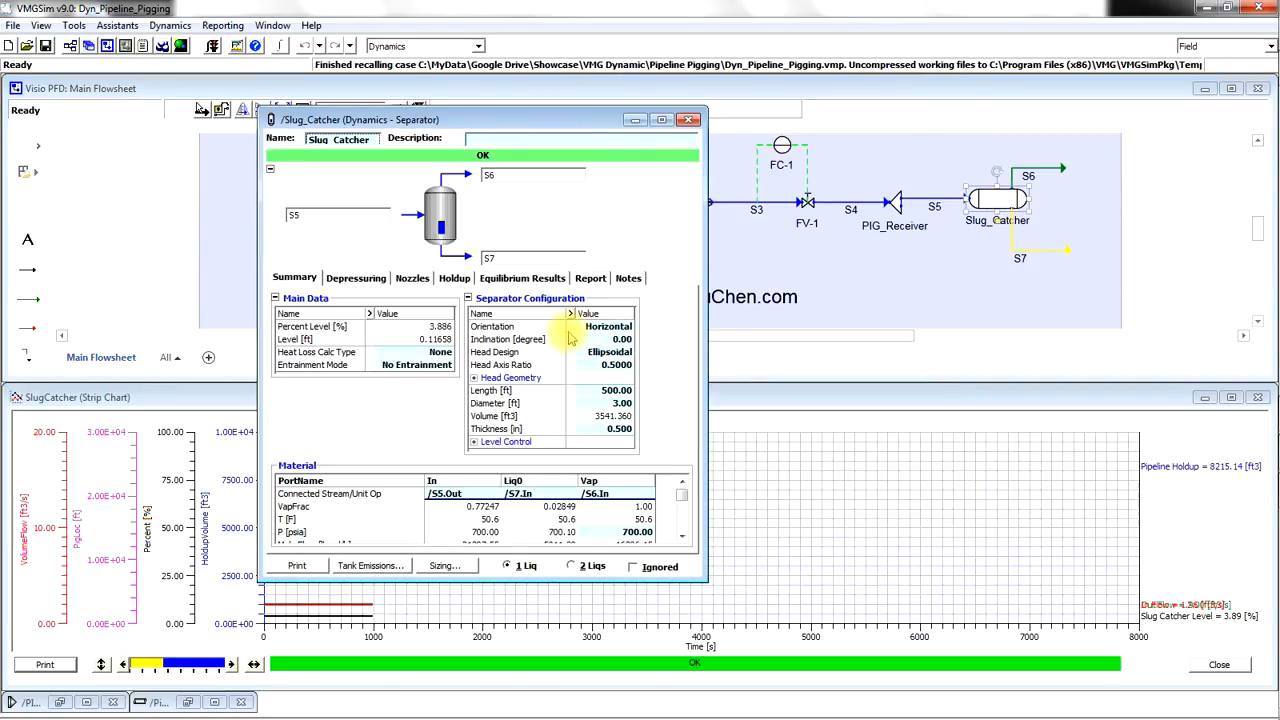
{"action": "mouse_move", "coordinate": [583, 395]}
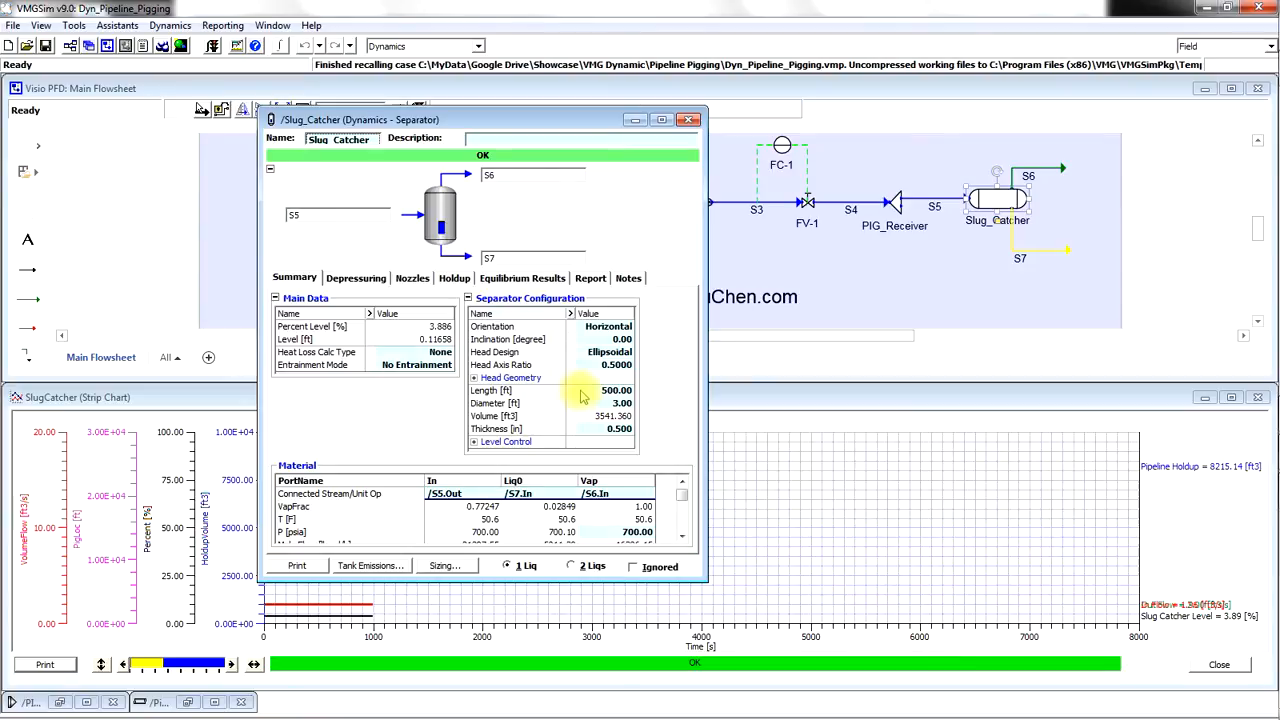
{"action": "mouse_move", "coordinate": [600, 403]}
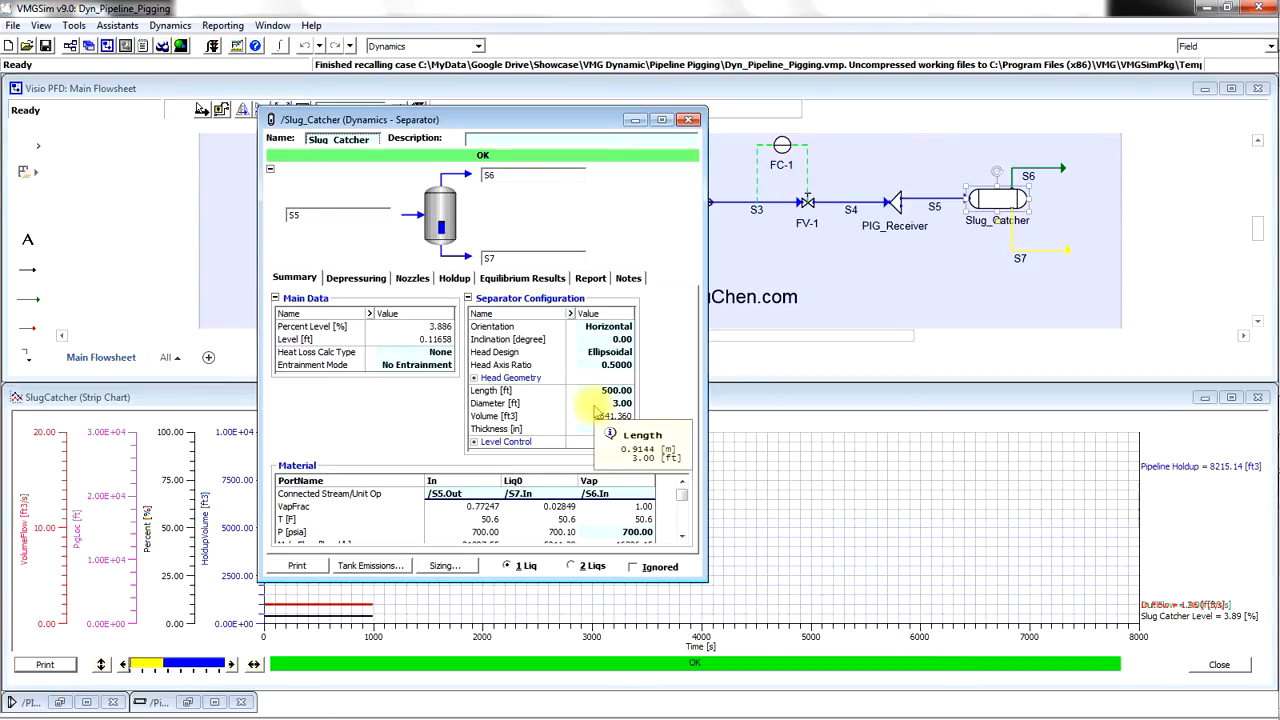
{"action": "left_click", "coordinate": [688, 119]}
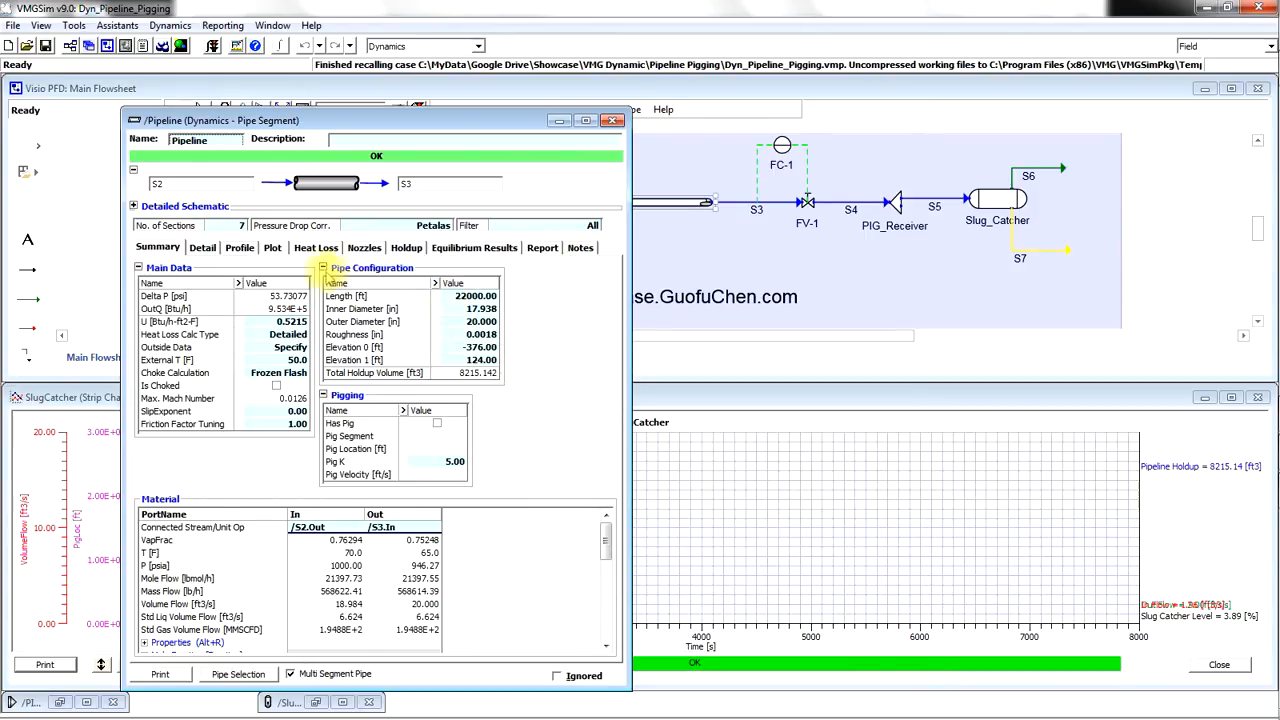
{"action": "left_click", "coordinate": [239, 247]}
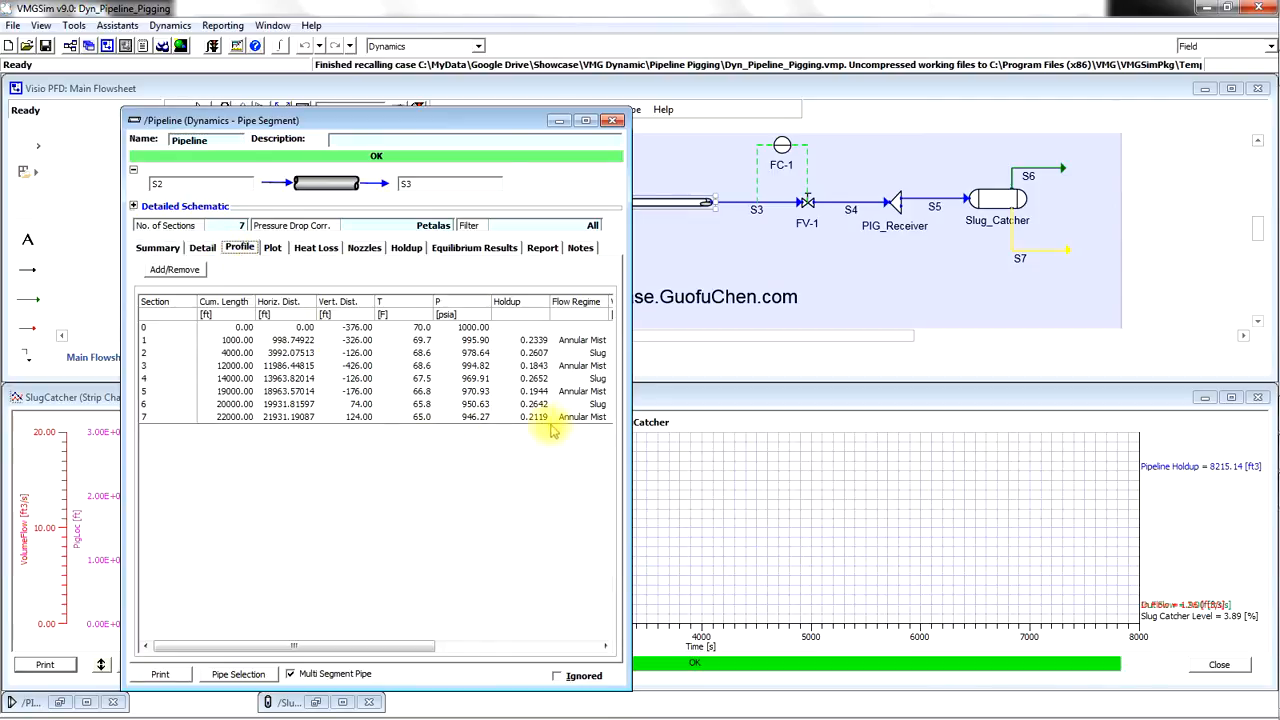
{"action": "left_click", "coordinate": [157, 247]}
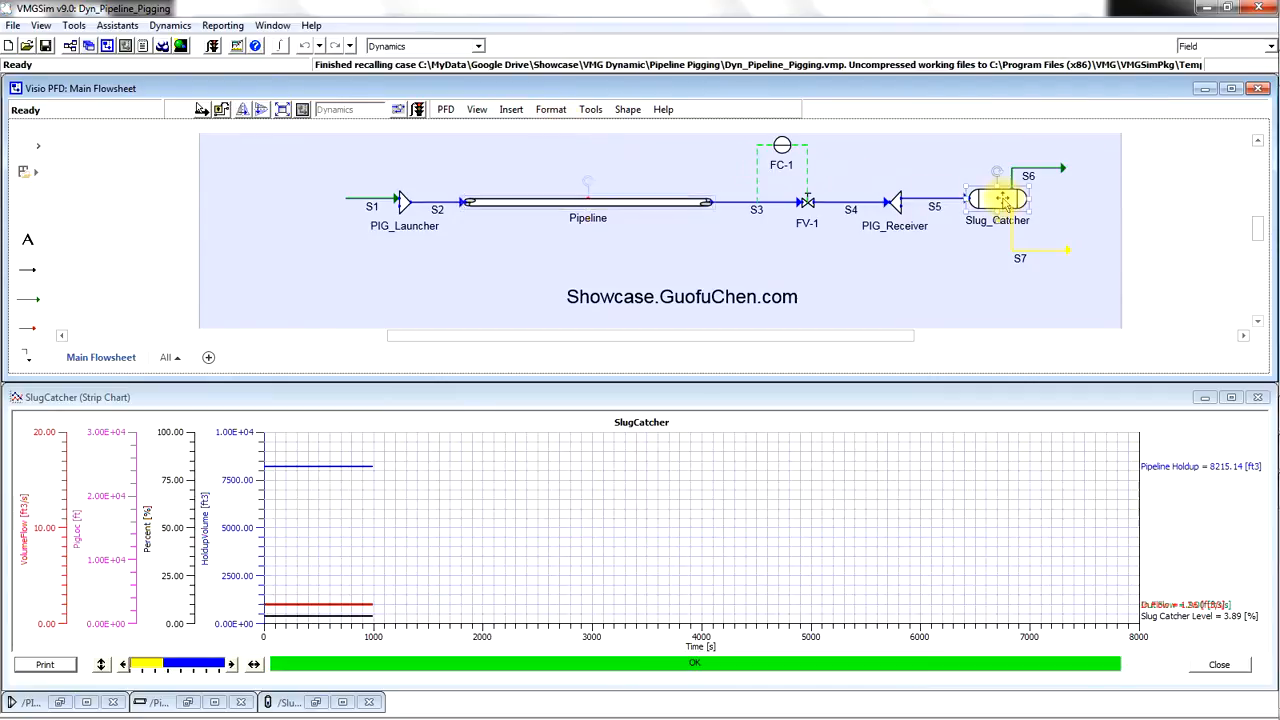
{"action": "double_click", "coordinate": [997, 200]}
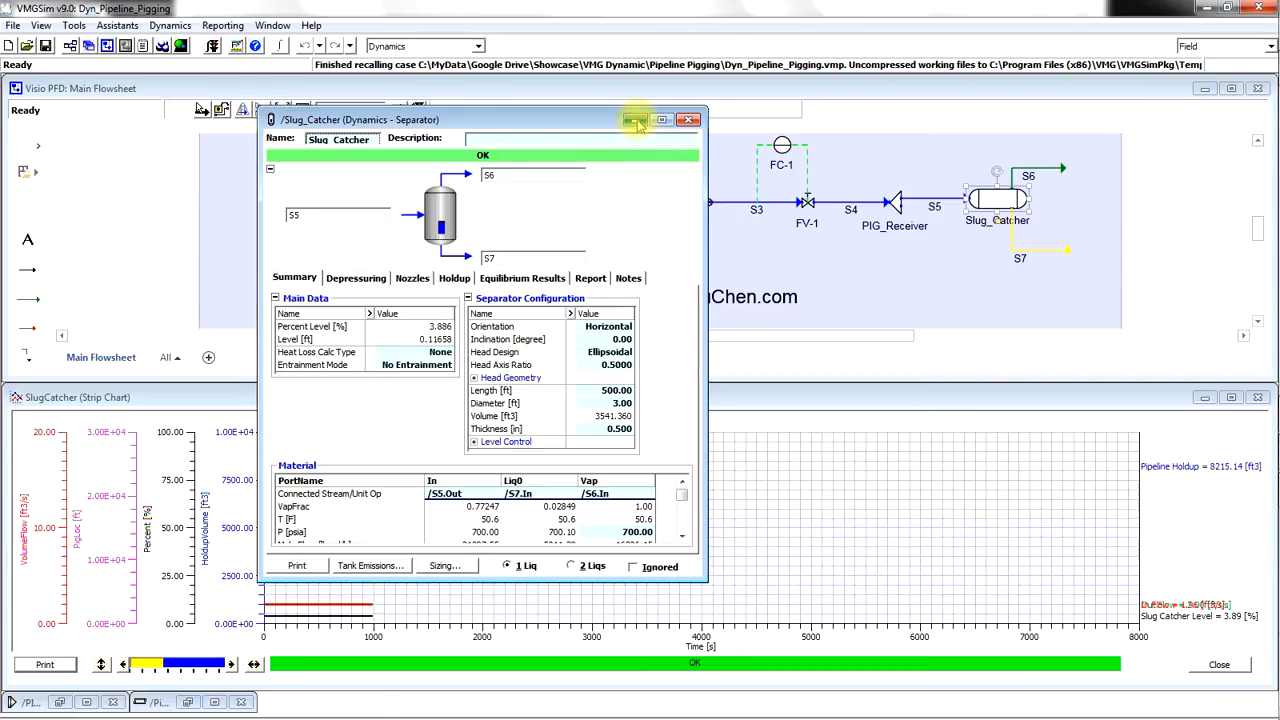
{"action": "left_click", "coordinate": [689, 119]}
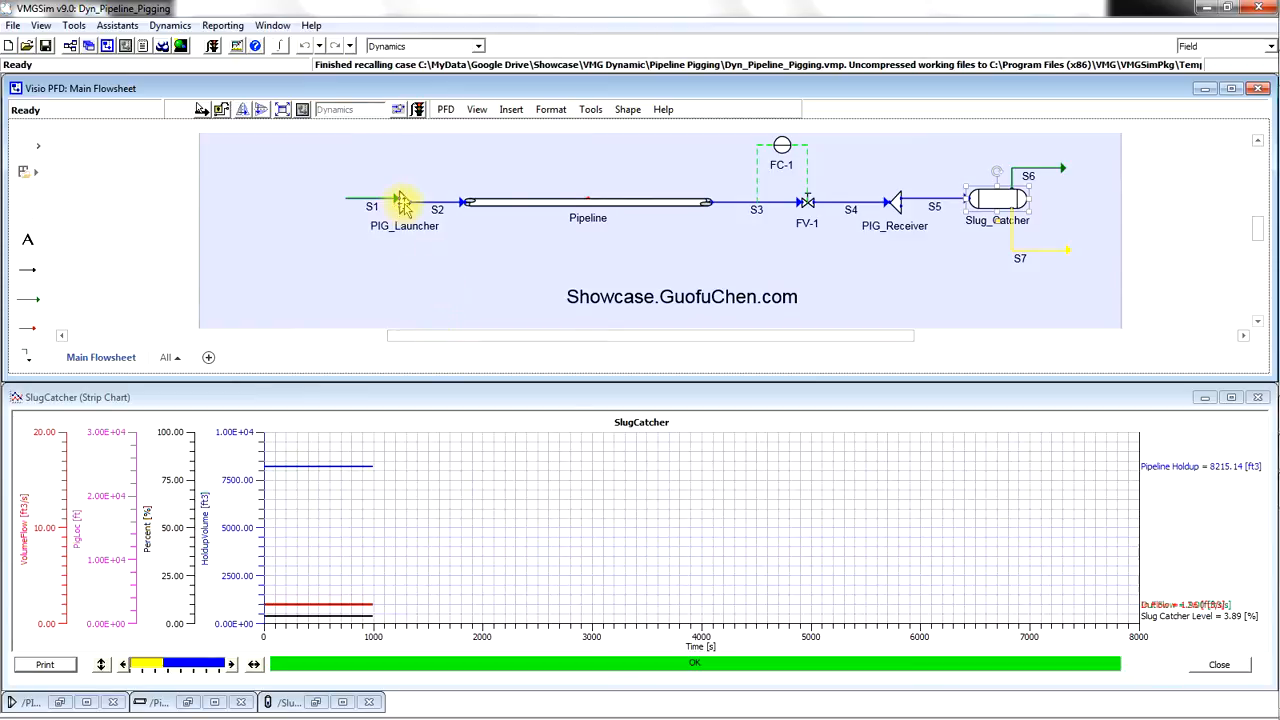
Enable Has Pig on PIG_Launcher and start the dynamic integrator run.
{"action": "double_click", "coordinate": [404, 205]}
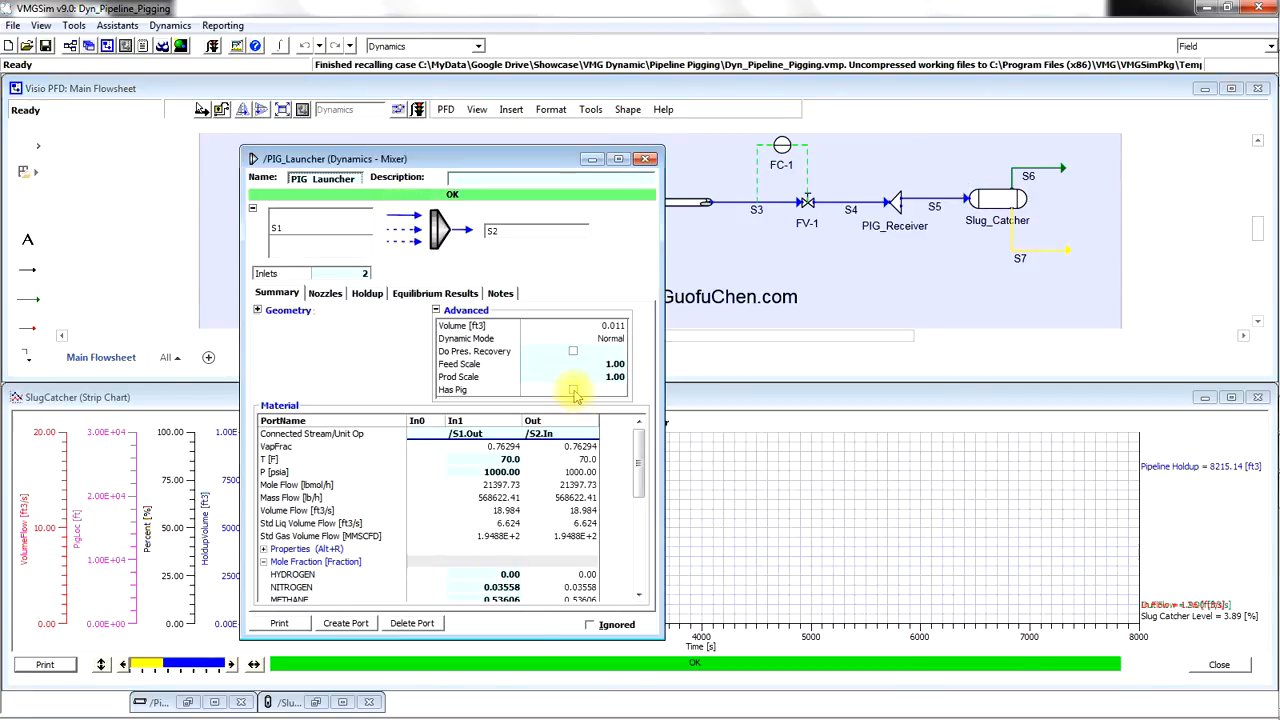
{"action": "left_click", "coordinate": [573, 389]}
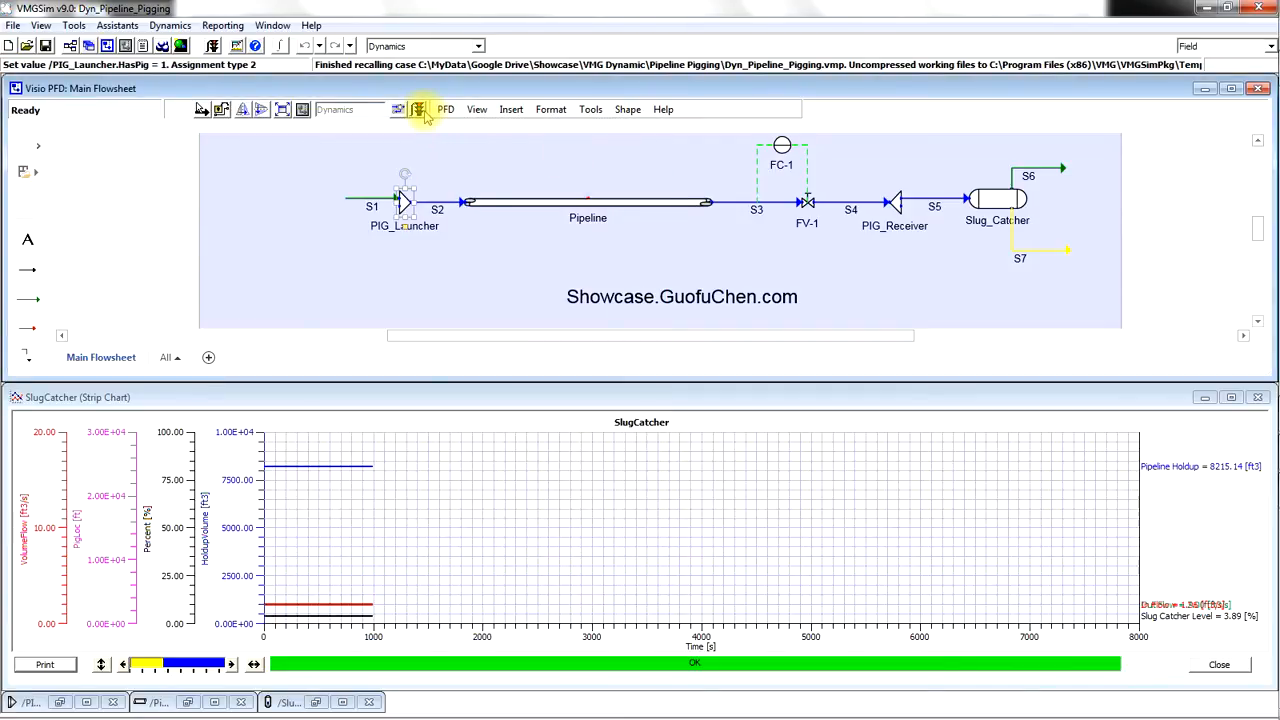
{"action": "left_click", "coordinate": [418, 109]}
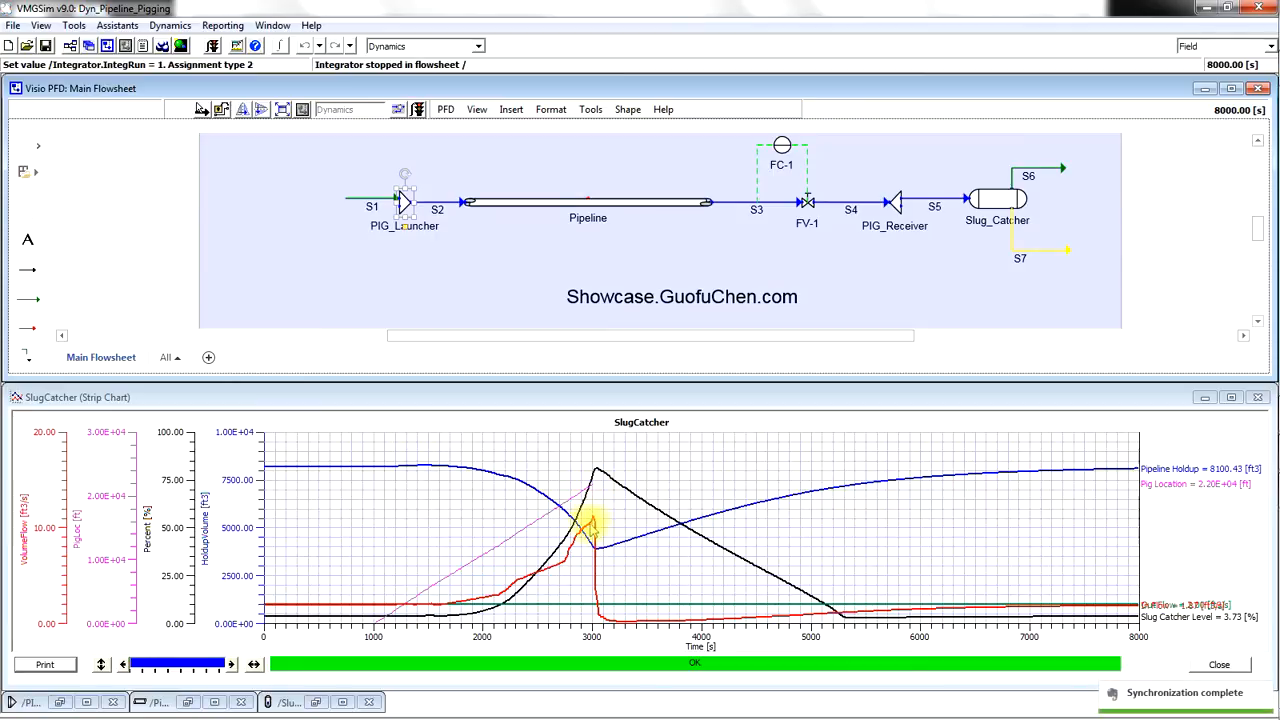
{"action": "mouse_move", "coordinate": [600, 575]}
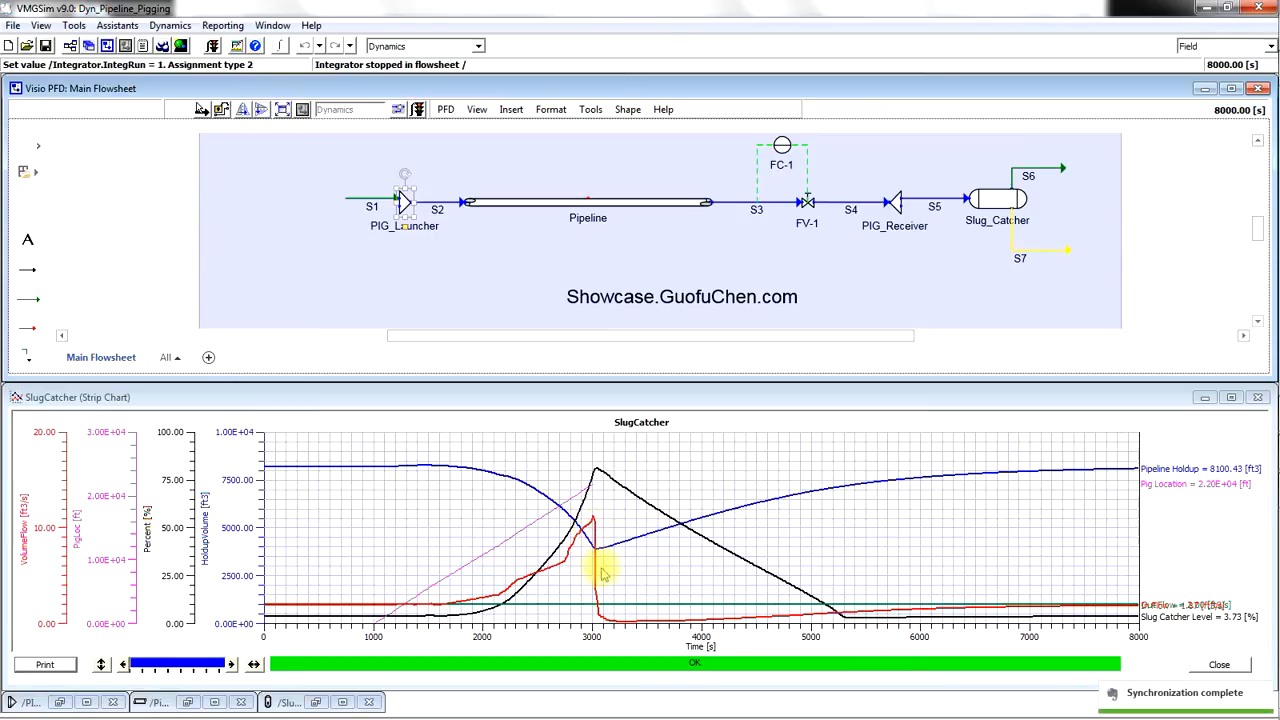
{"action": "mouse_move", "coordinate": [785, 625]}
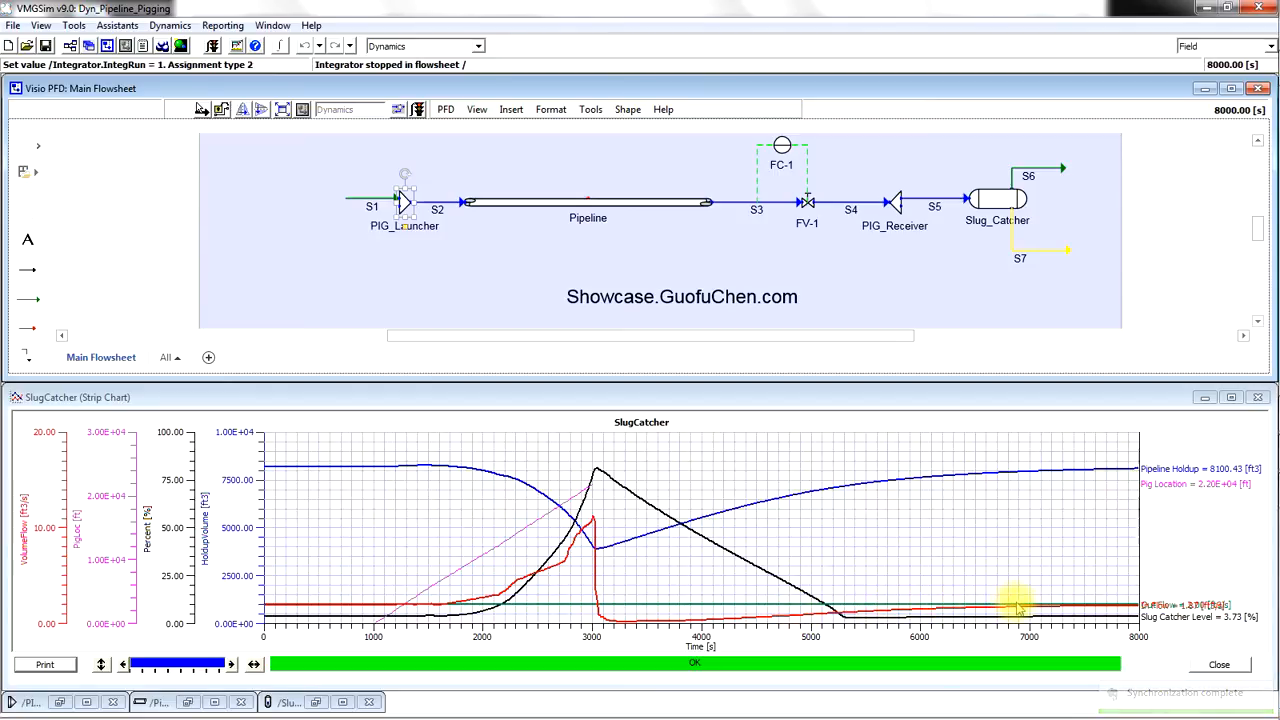
{"action": "mouse_move", "coordinate": [480, 607]}
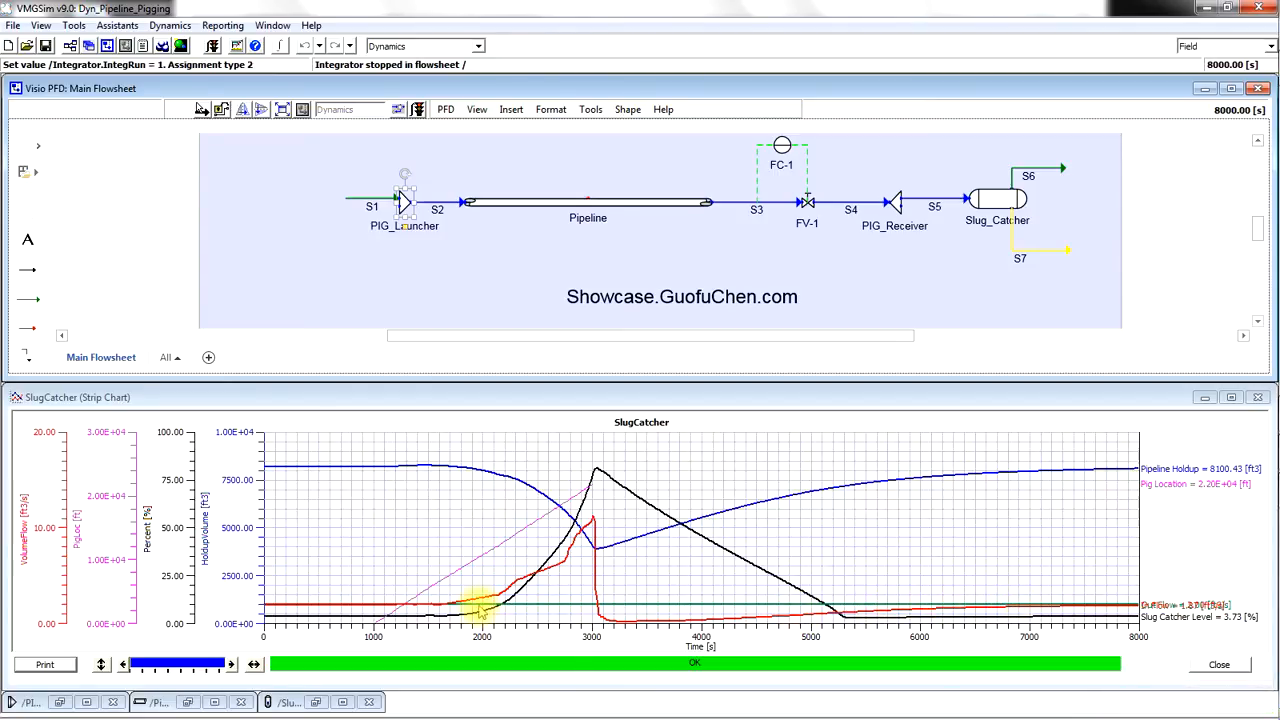
{"action": "mouse_move", "coordinate": [645, 608]}
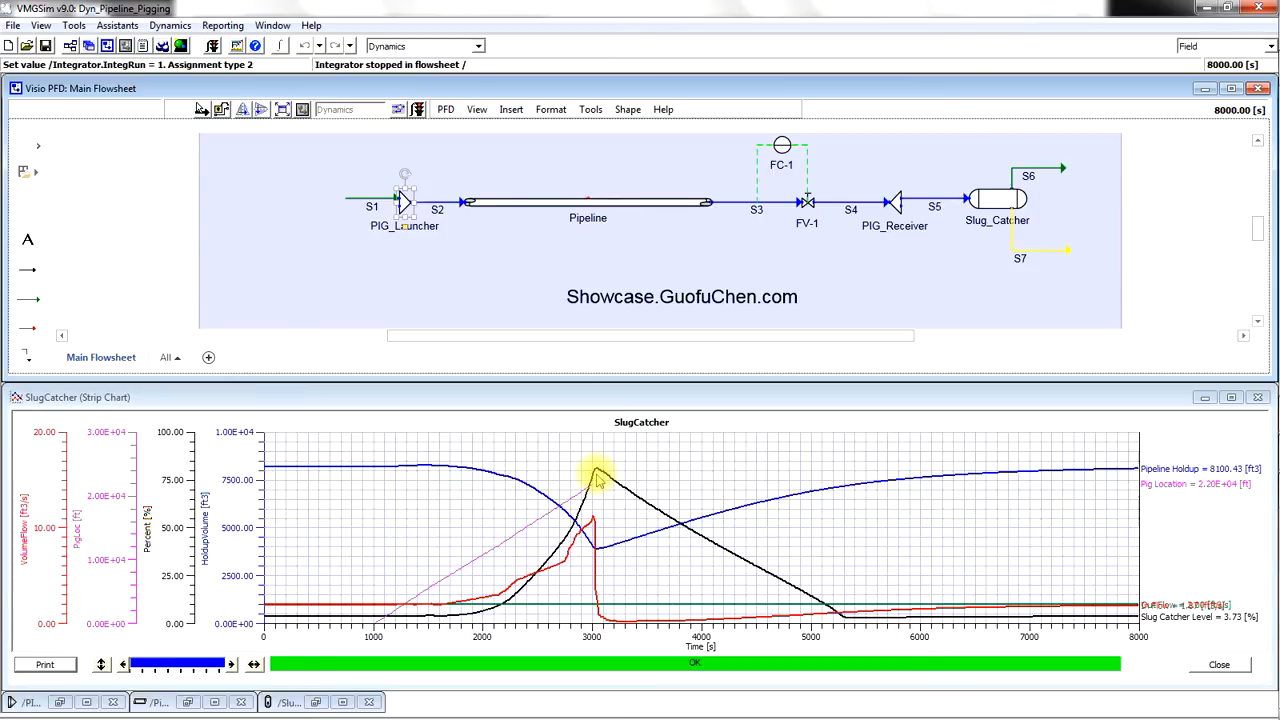
{"action": "mouse_move", "coordinate": [795, 590]}
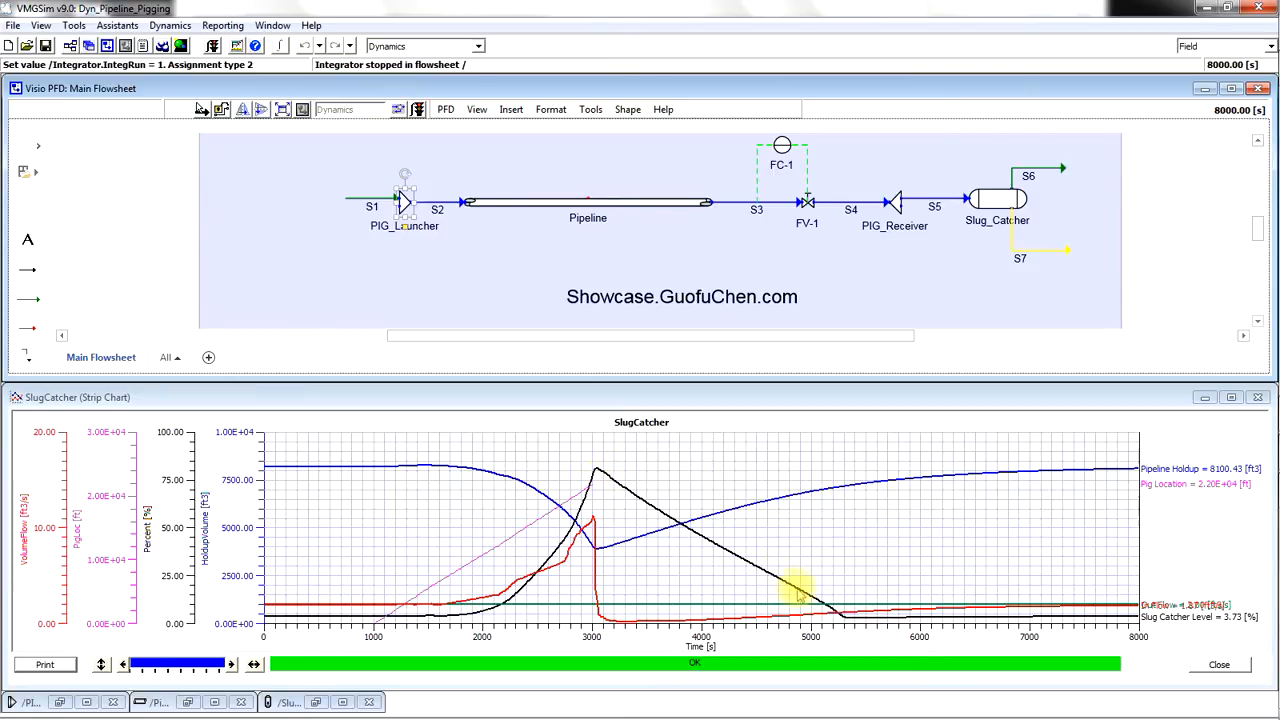
{"action": "mouse_move", "coordinate": [285, 475]}
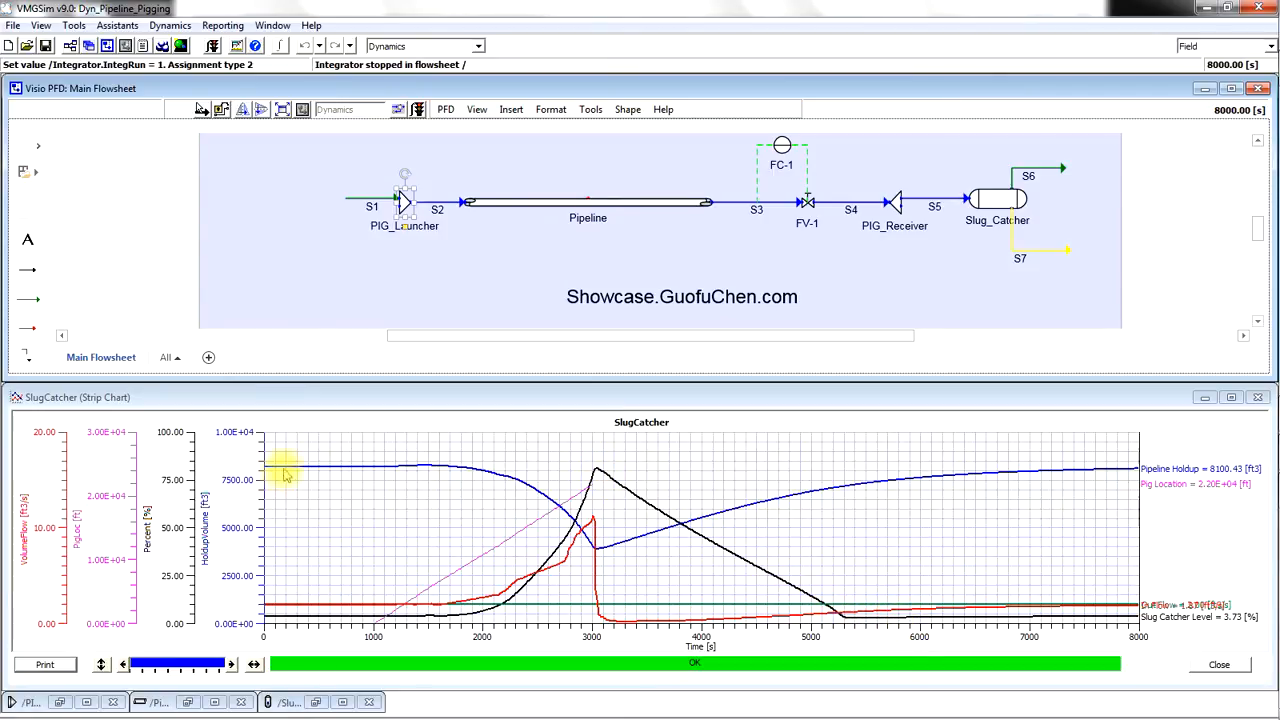
{"action": "mouse_move", "coordinate": [590, 545]}
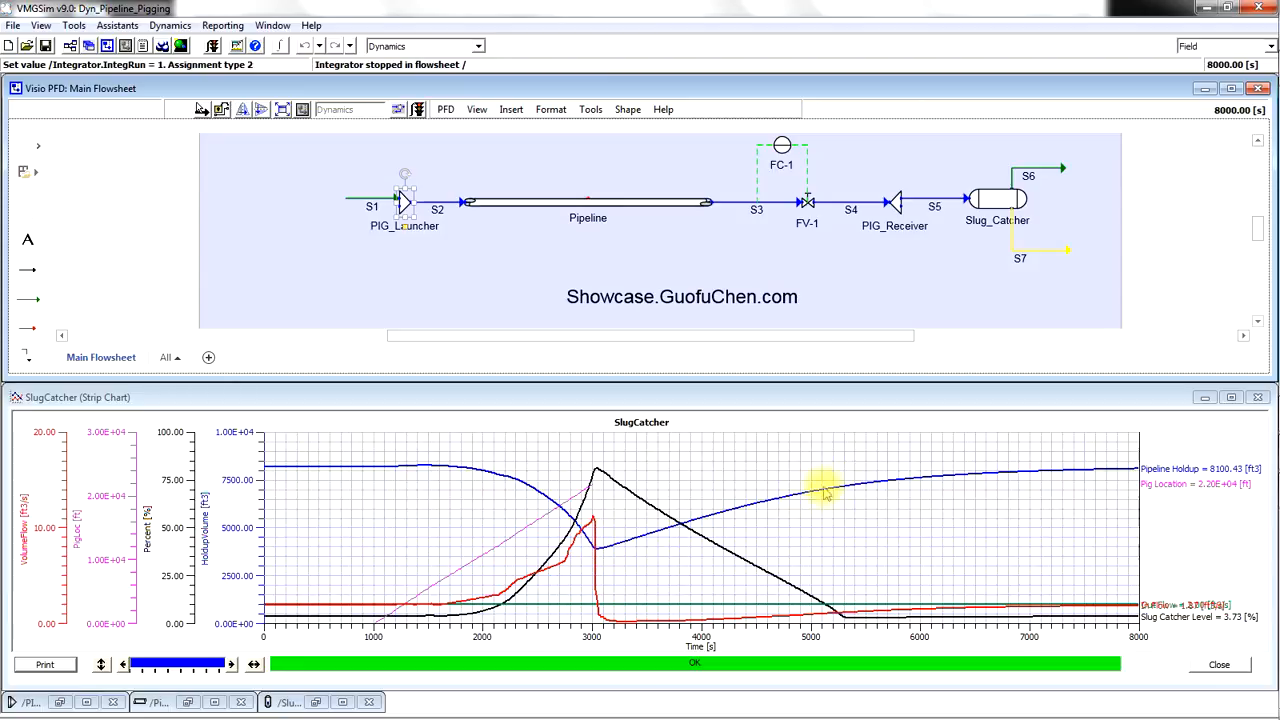
{"action": "mouse_move", "coordinate": [1130, 578]}
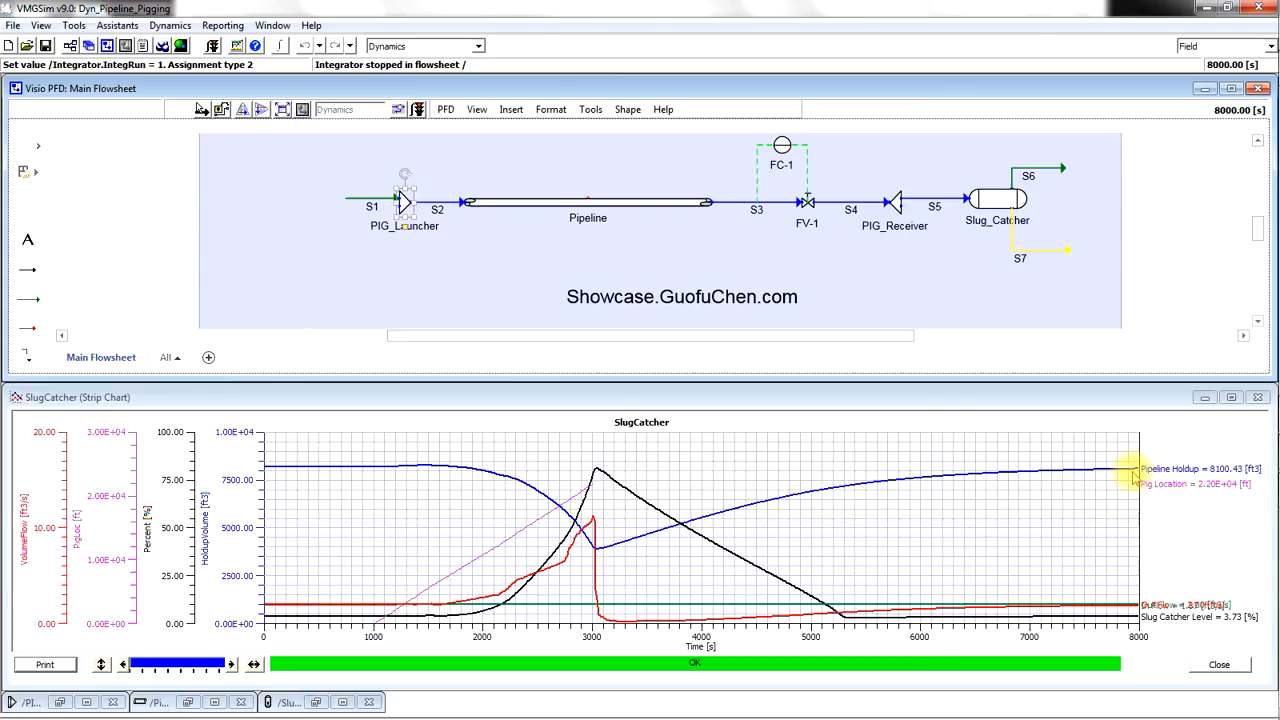
{"action": "mouse_move", "coordinate": [560, 515]}
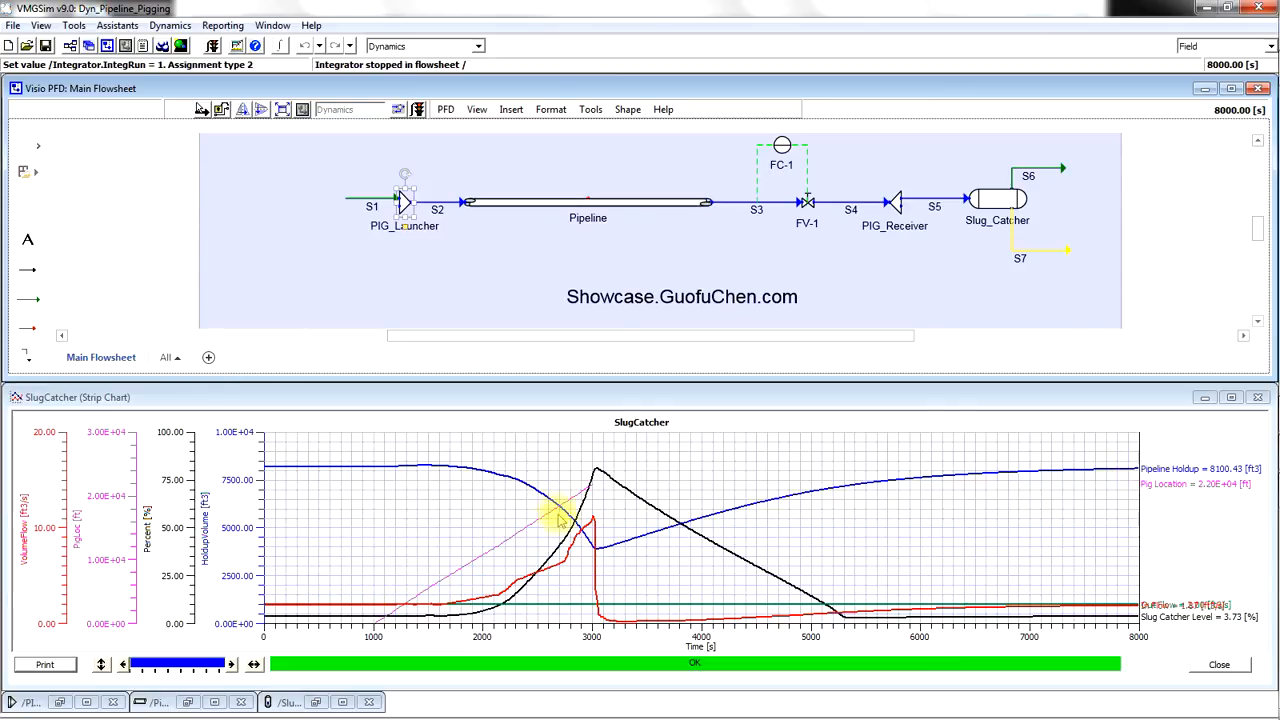
{"action": "mouse_move", "coordinate": [780, 310]}
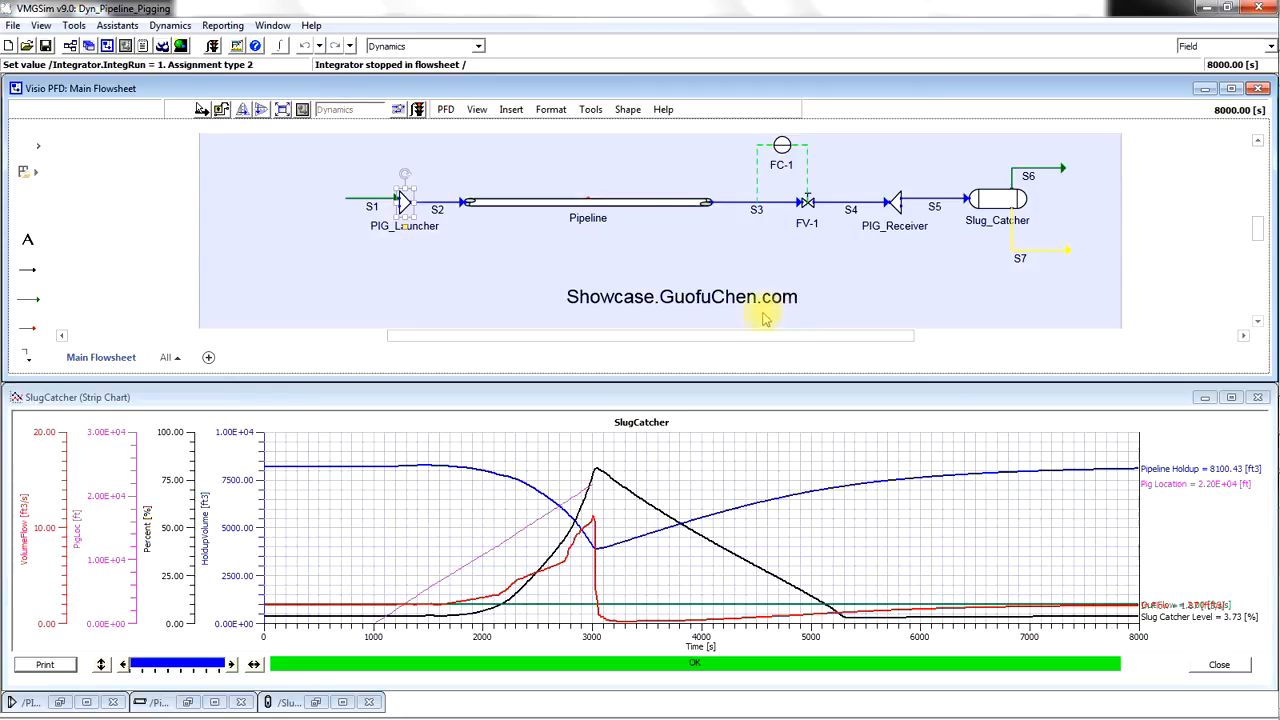
{"action": "mouse_move", "coordinate": [728, 328]}
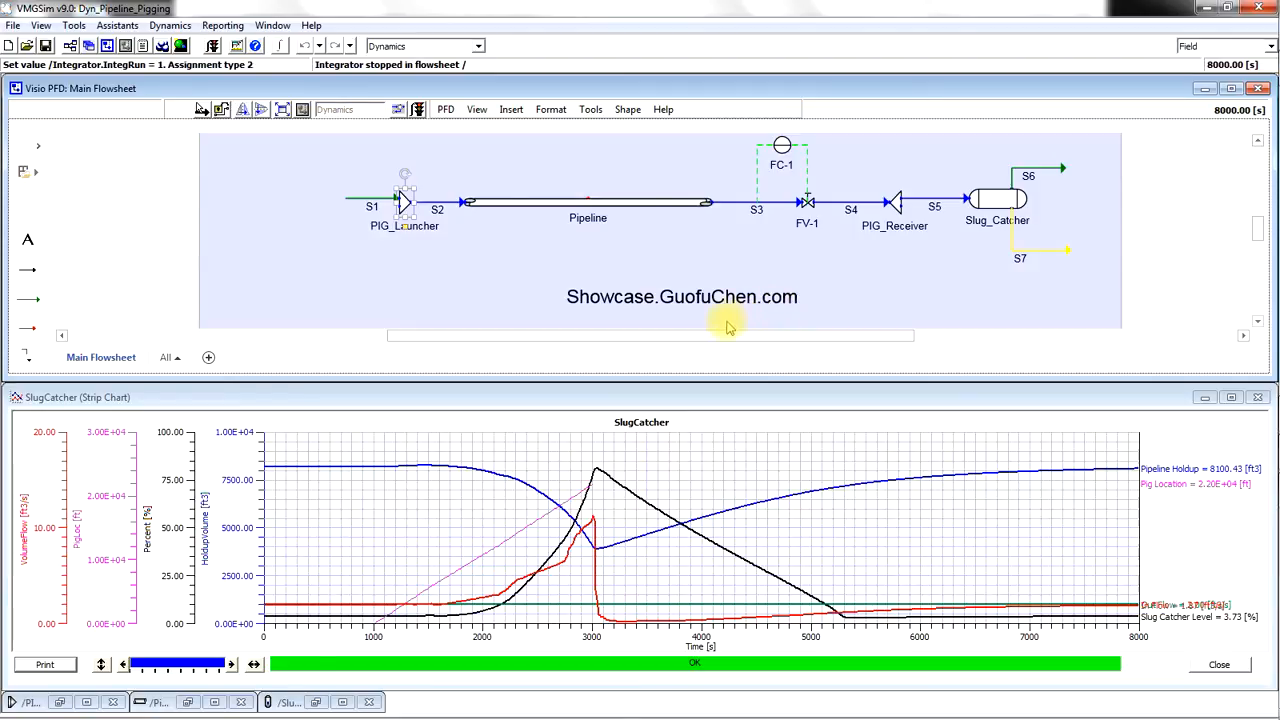
{"action": "mouse_move", "coordinate": [605, 330]}
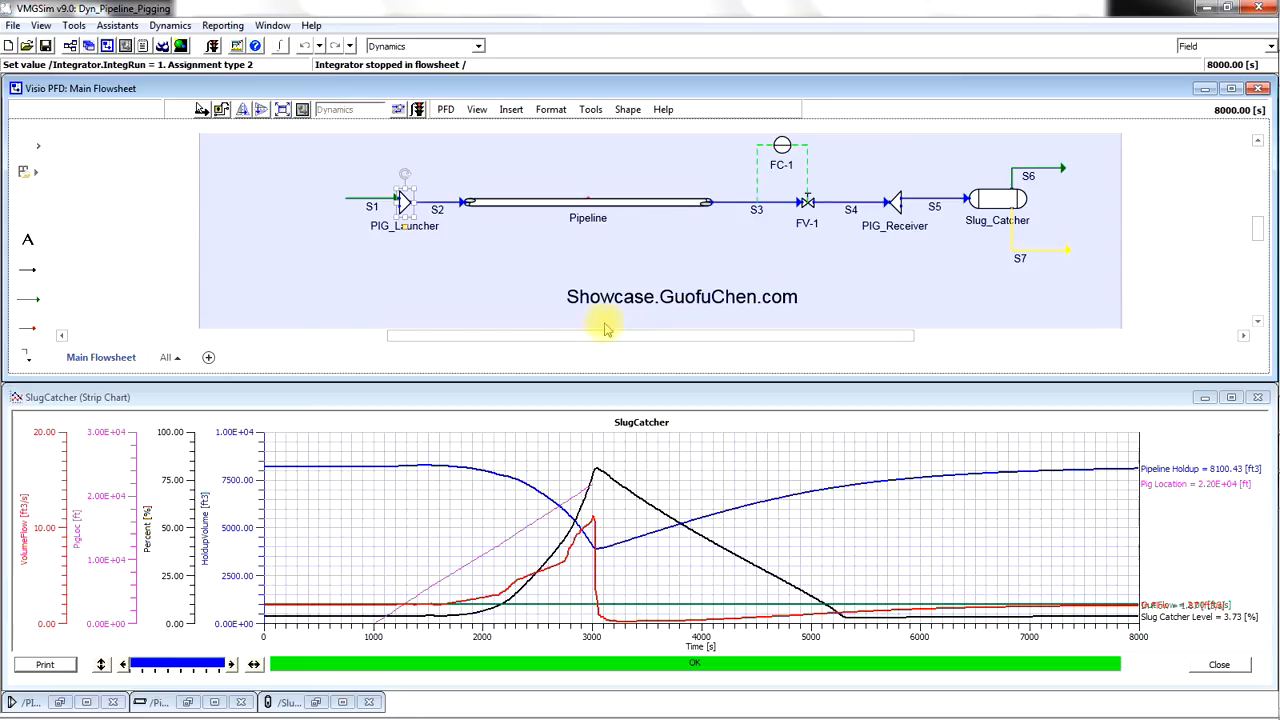
{"action": "mouse_move", "coordinate": [793, 313]}
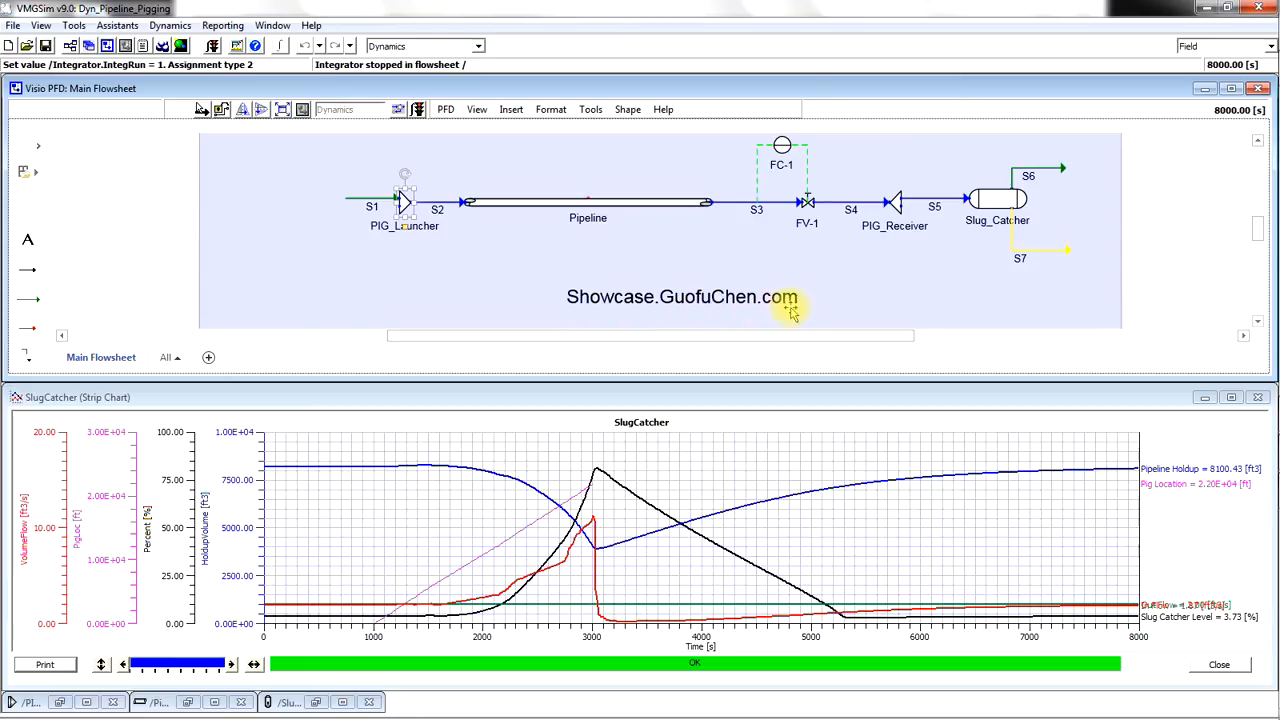